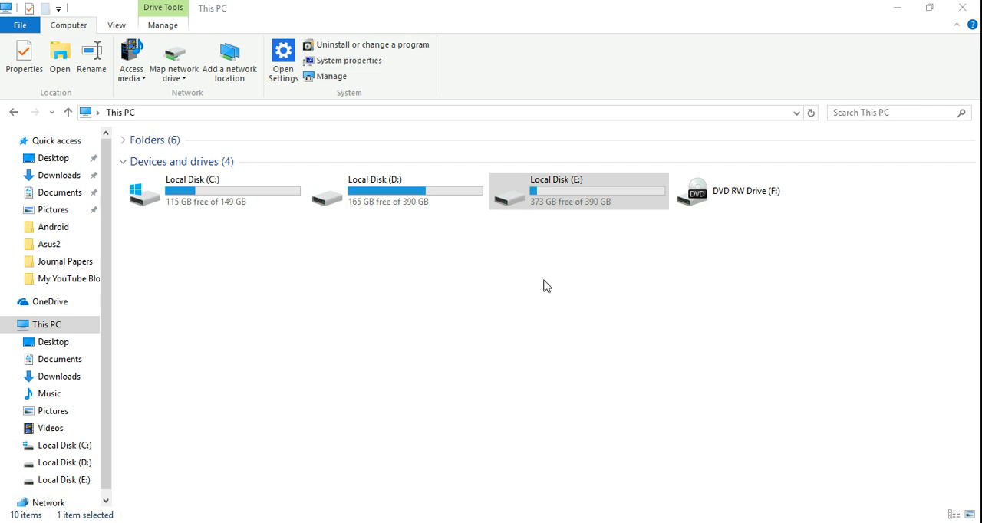
mouse_move(549, 278)
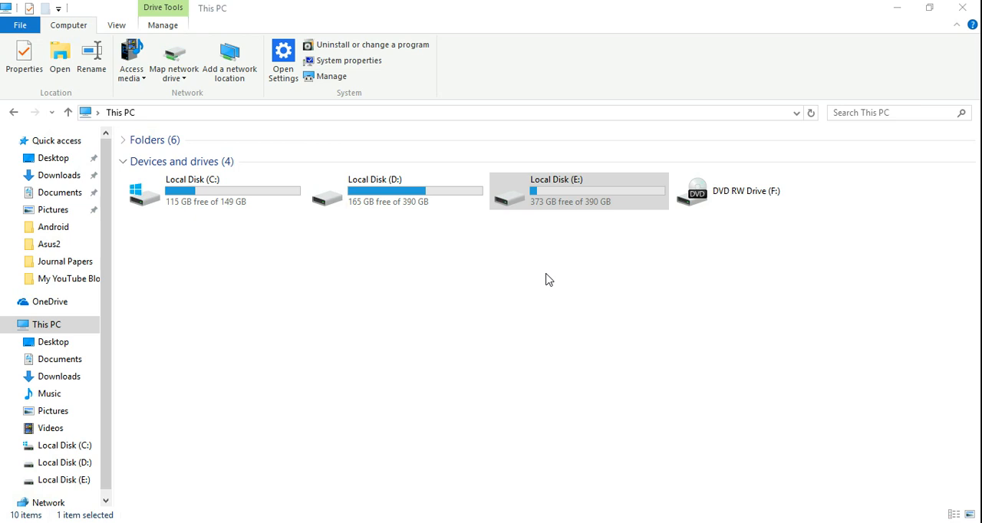
Open the SPSS data file from E:\My YouTube Blog Project in IBM SPSS Statistics.
double_click(579, 190)
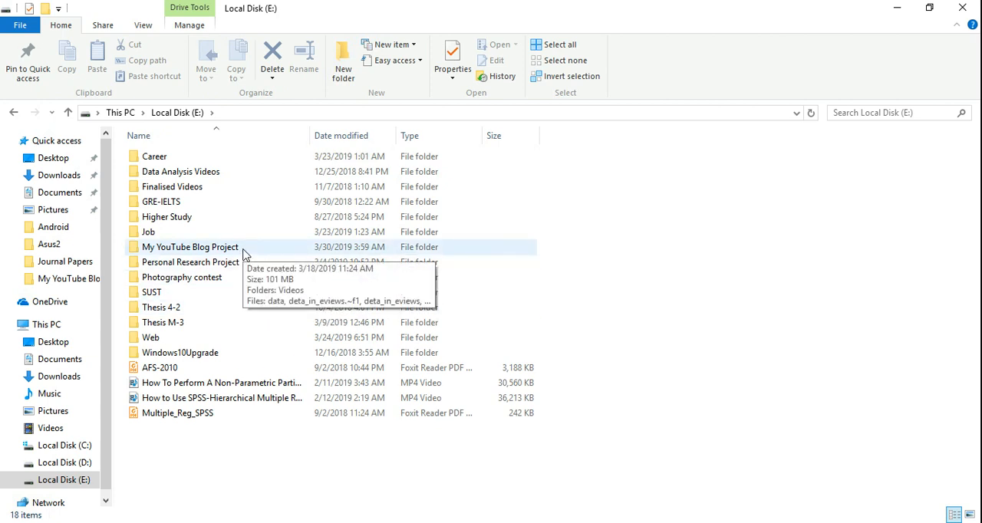
double_click(189, 246)
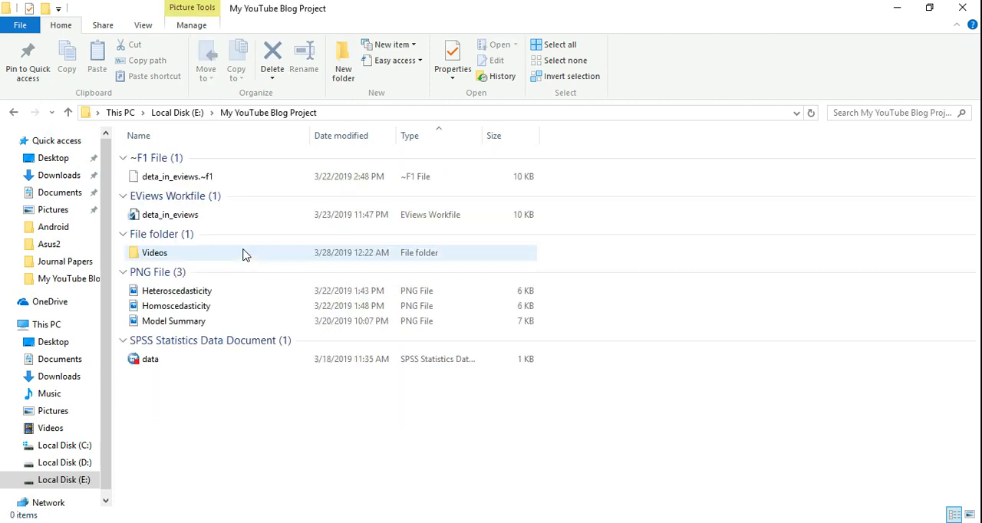
right_click(151, 359)
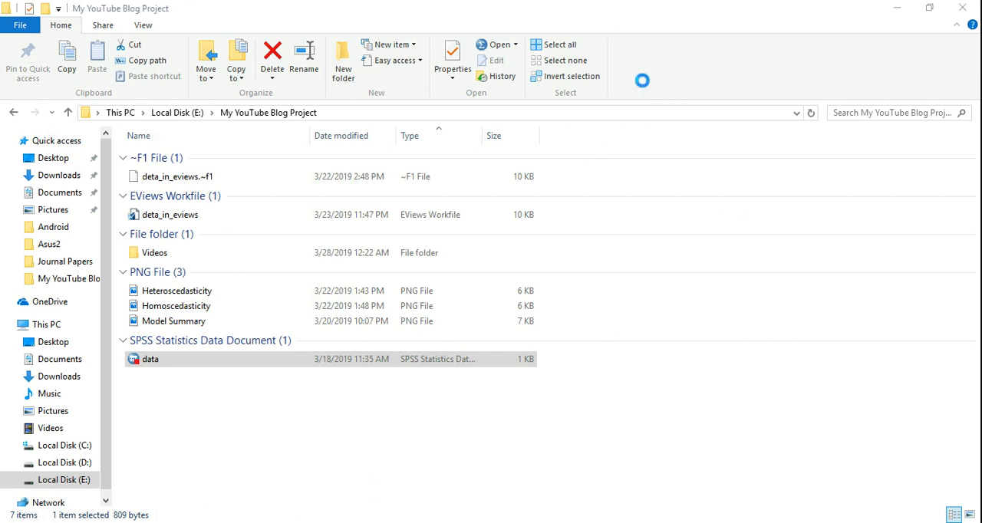
double_click(150, 359)
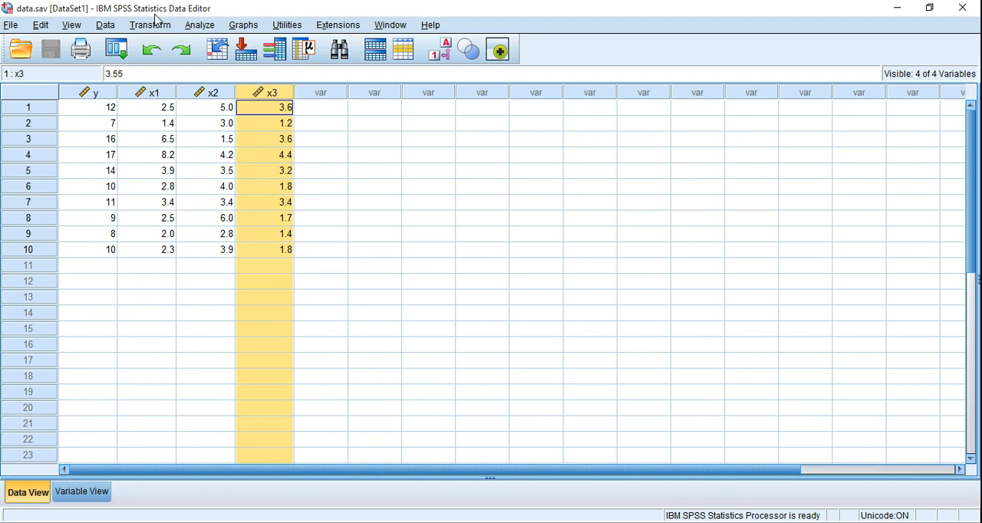
mouse_move(40, 24)
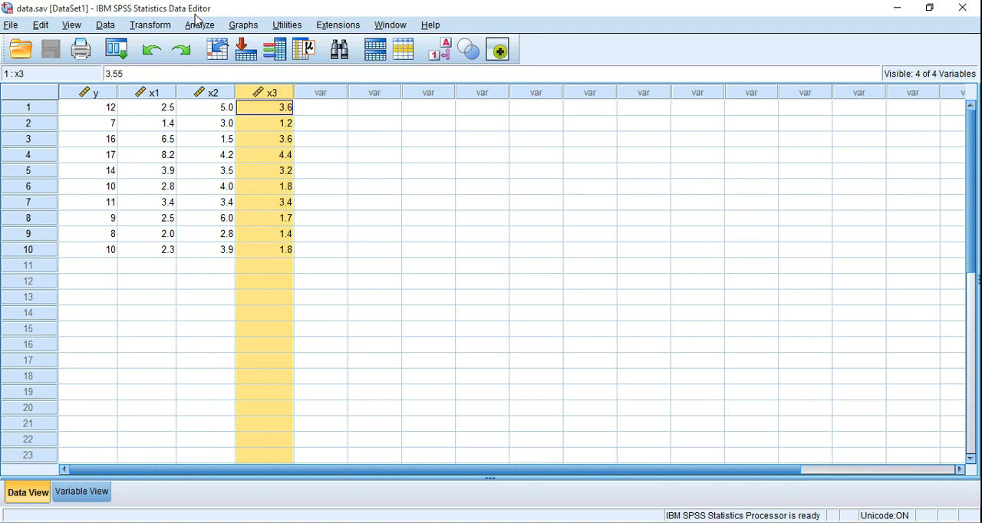
mouse_move(199, 25)
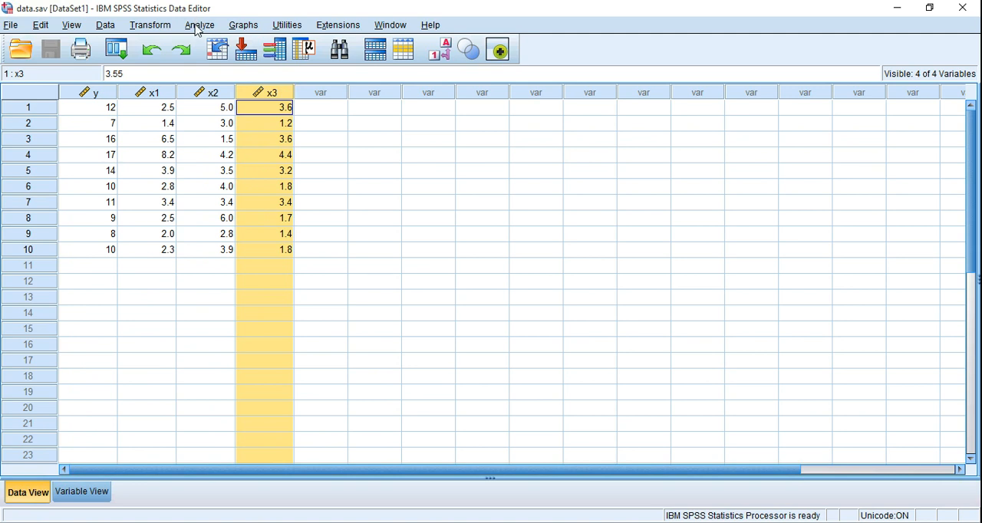
Open the Linear Regression dialog from the Analyze > Regression menu.
left_click(199, 24)
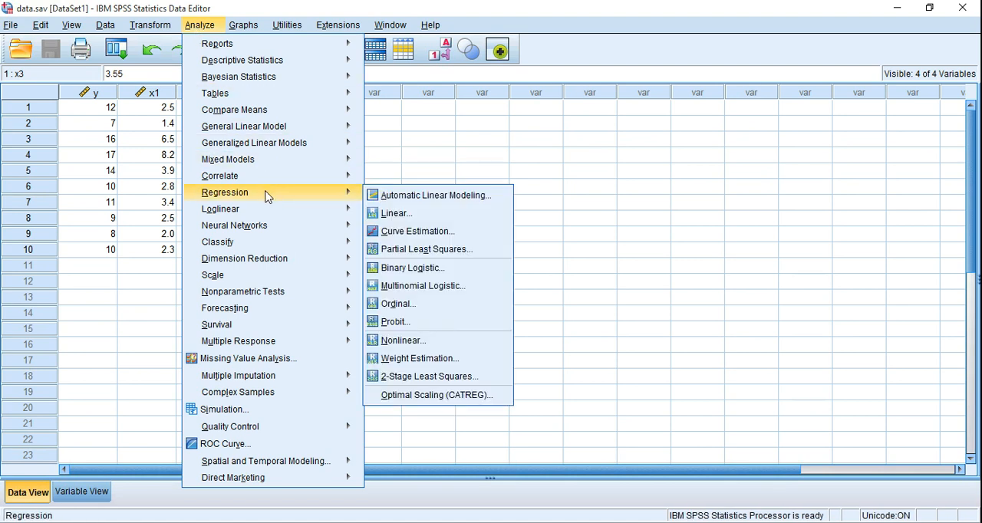
mouse_move(399, 221)
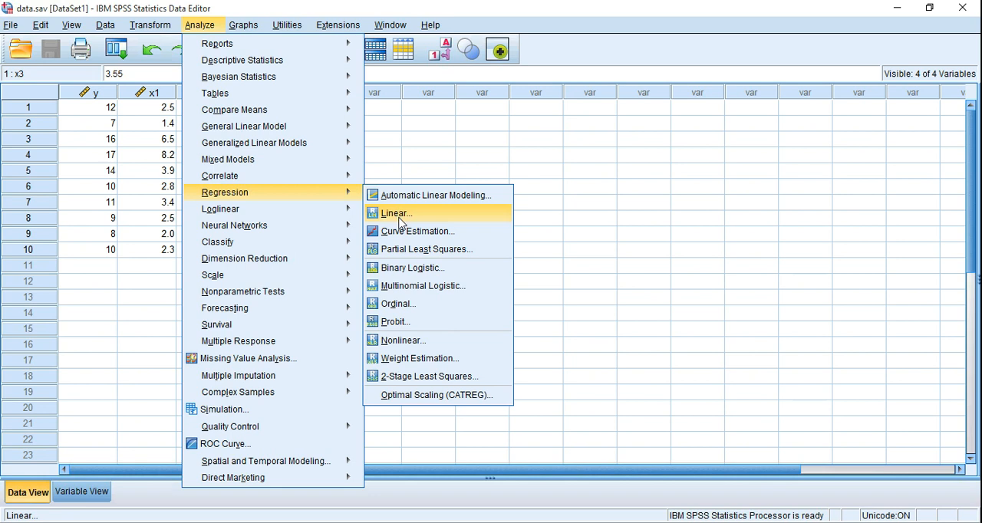
left_click(396, 212)
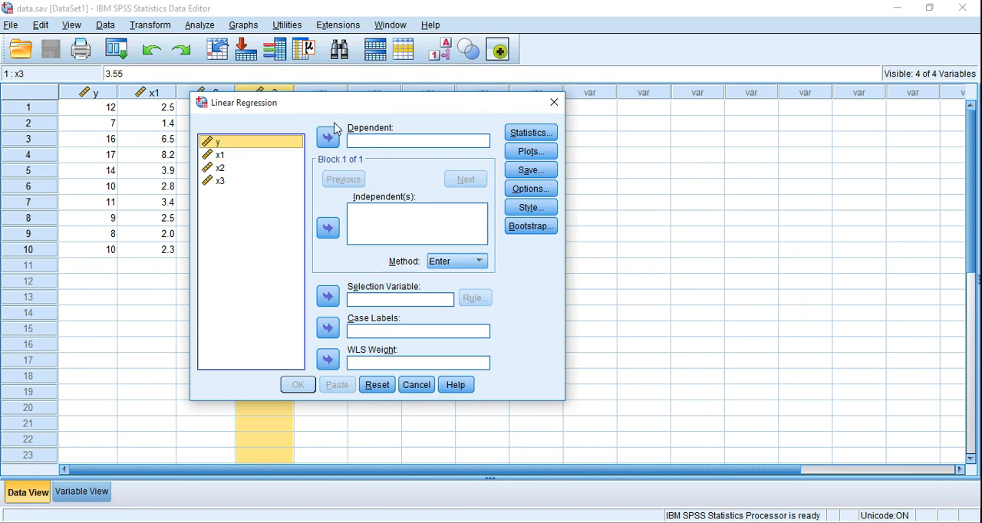
Assign y as the dependent and x1, x2, x3 as independents, then open Statistics options.
left_click(219, 142)
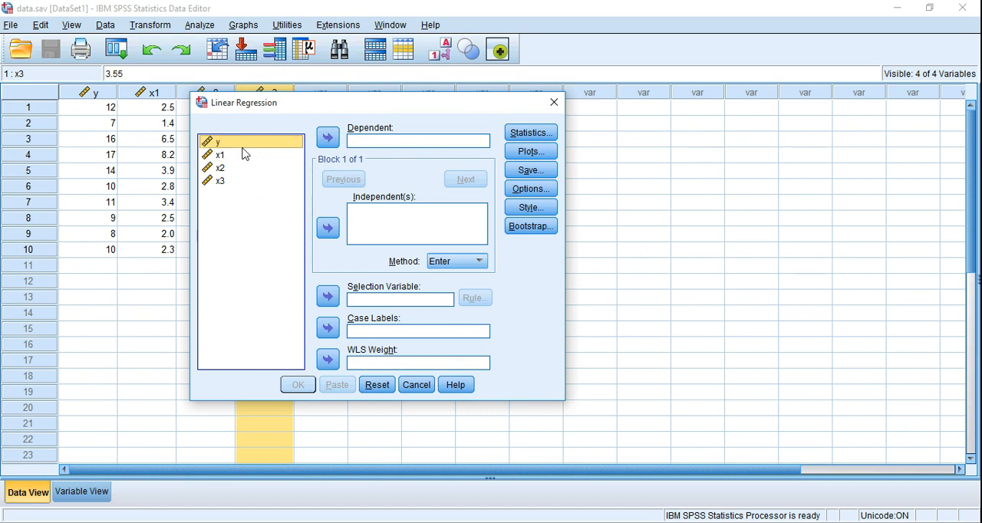
mouse_move(326, 137)
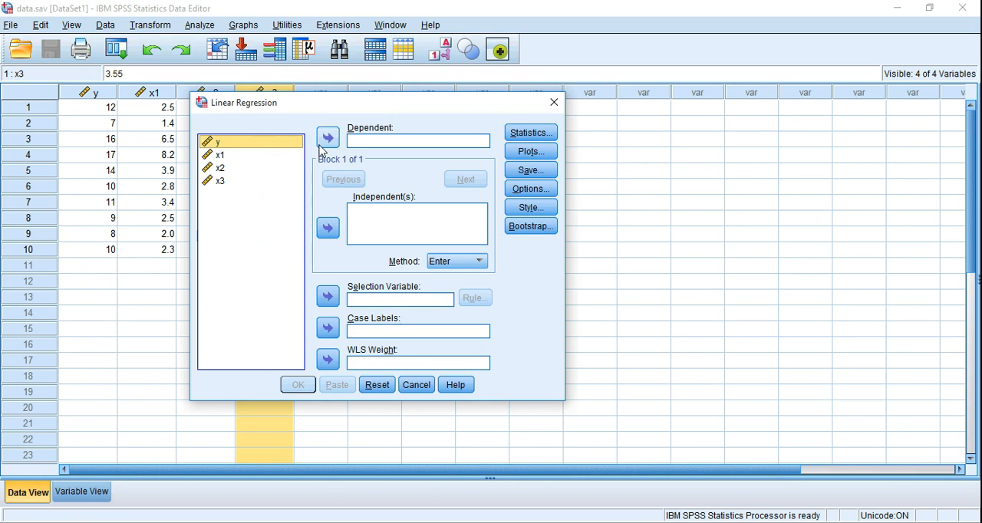
left_click(327, 137)
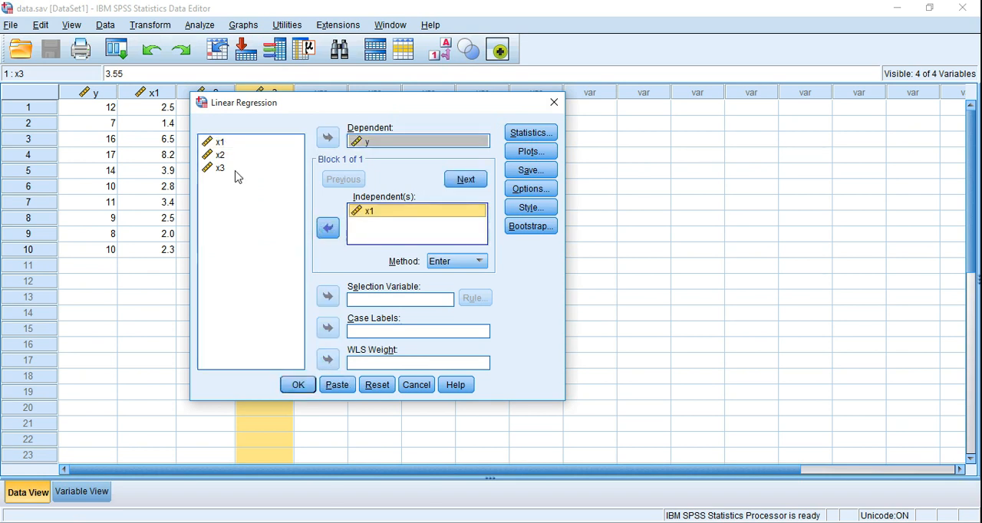
left_click(221, 167)
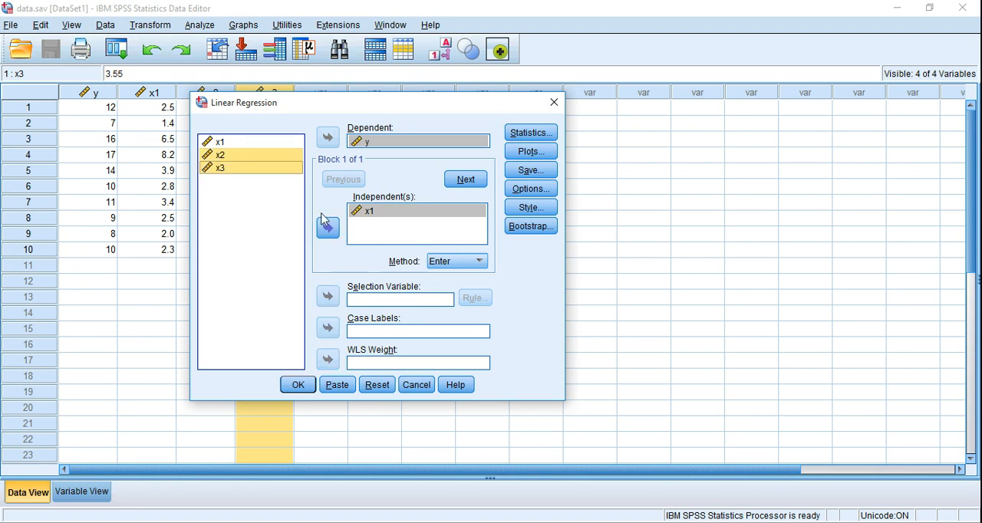
left_click(327, 228)
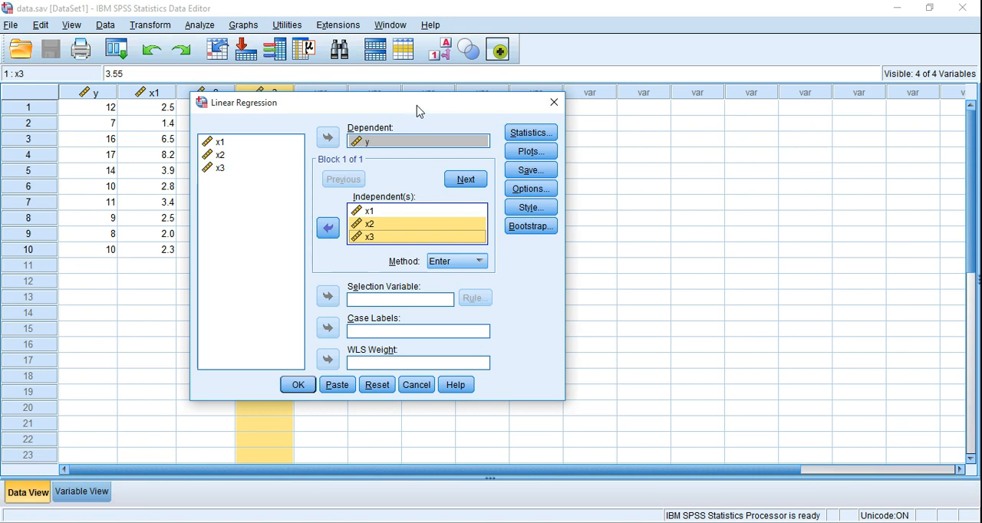
left_click(530, 132)
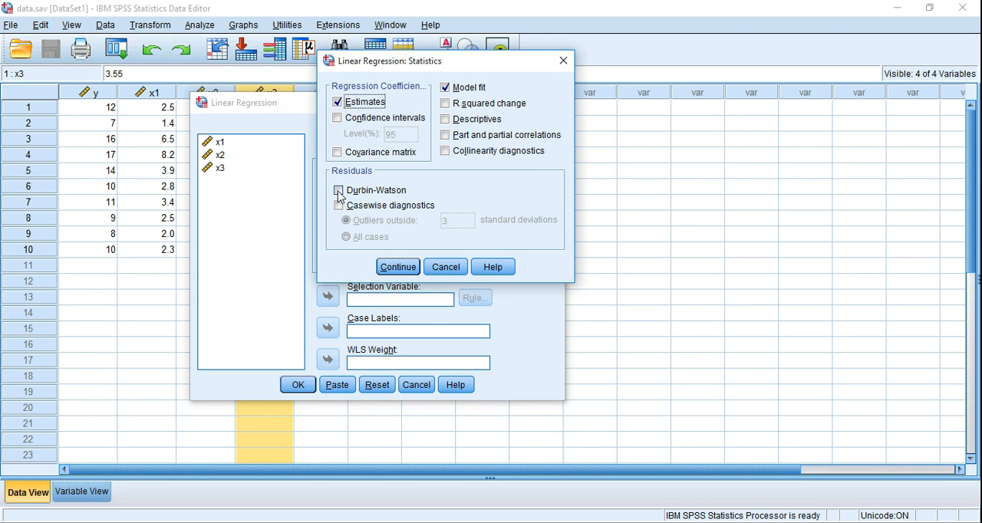
Enable the Durbin-Watson statistic and run the regression of y on x1, x2, x3.
left_click(397, 266)
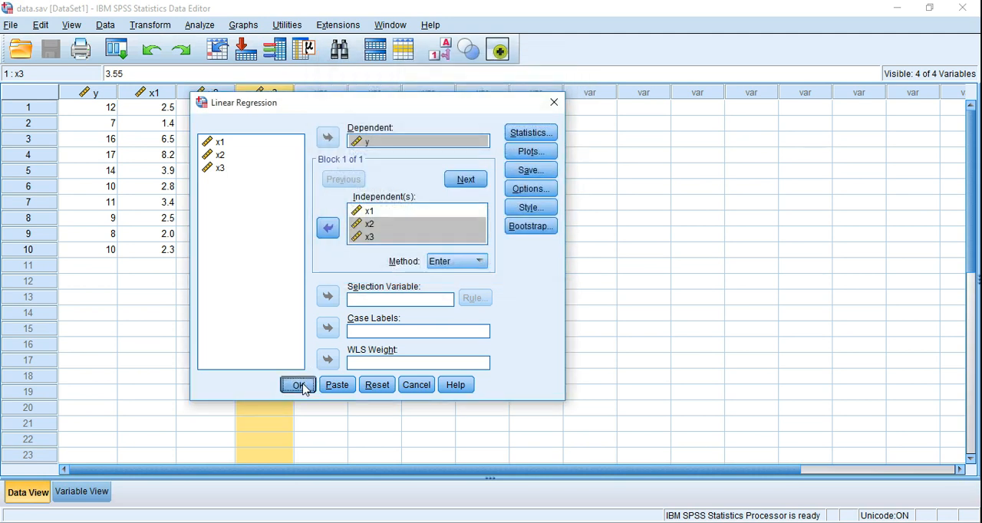
left_click(298, 384)
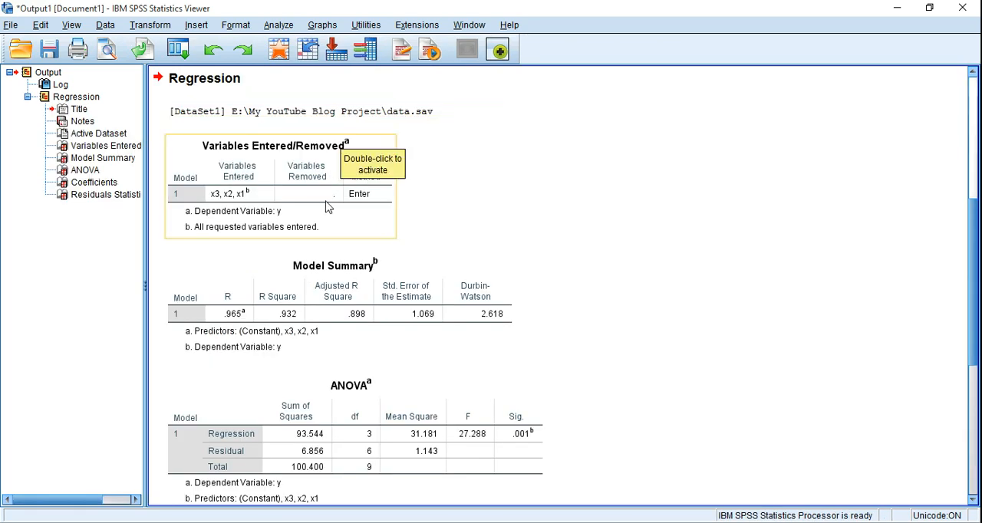
mouse_move(341, 206)
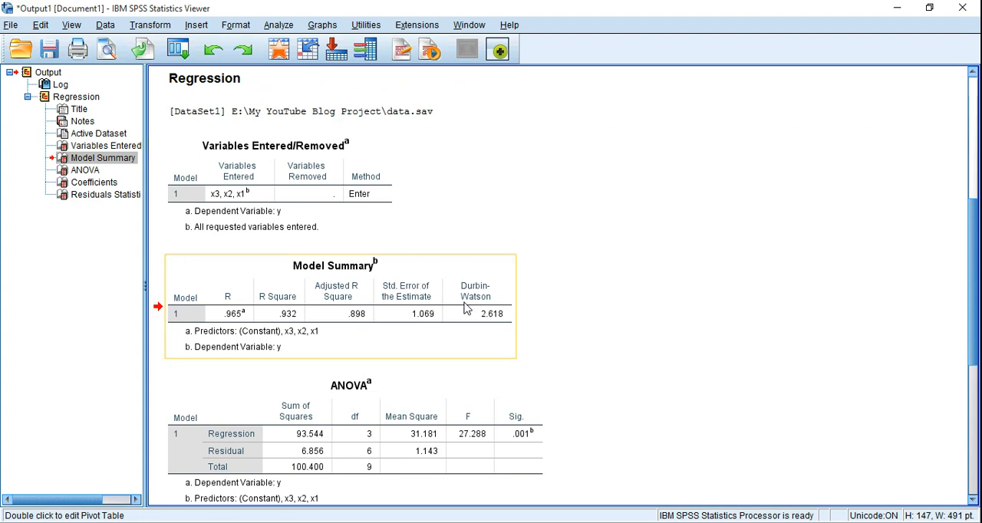
mouse_move(475, 273)
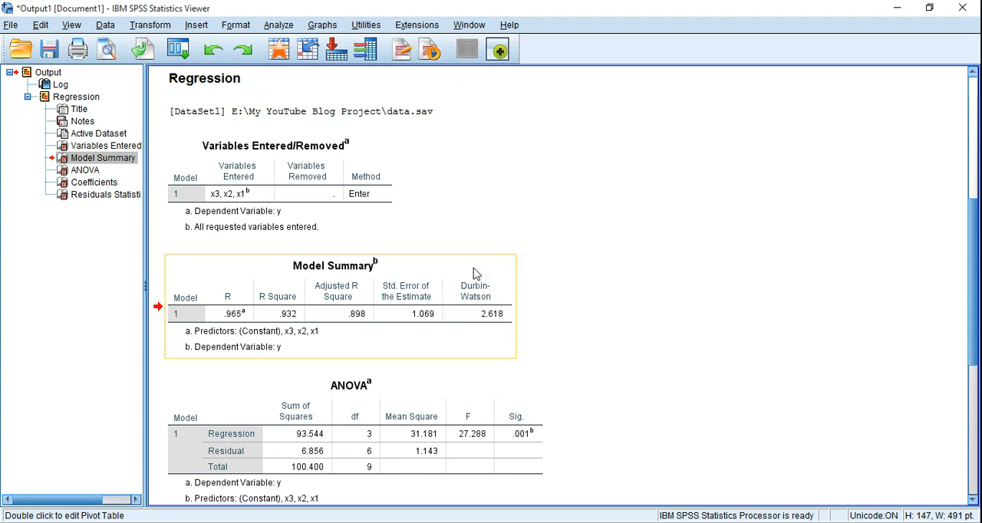
mouse_move(480, 328)
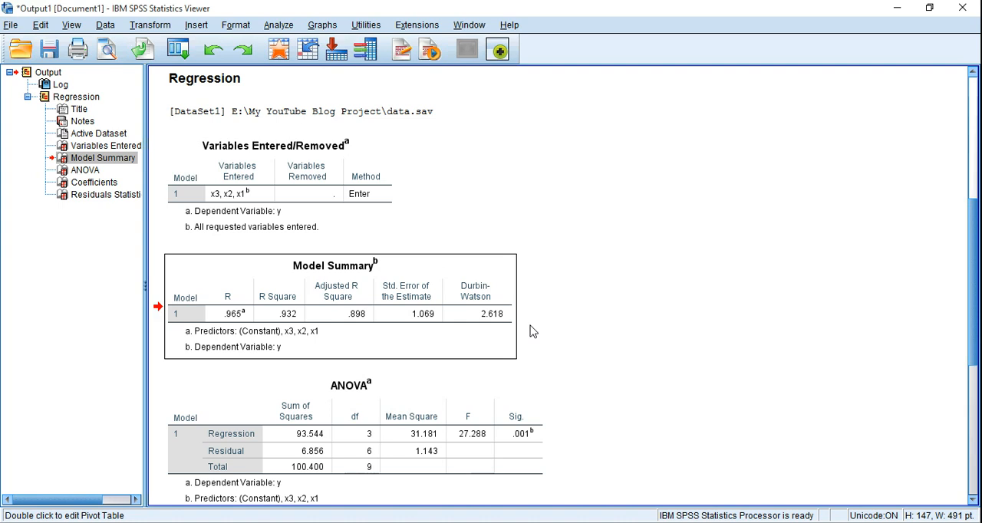
mouse_move(618, 265)
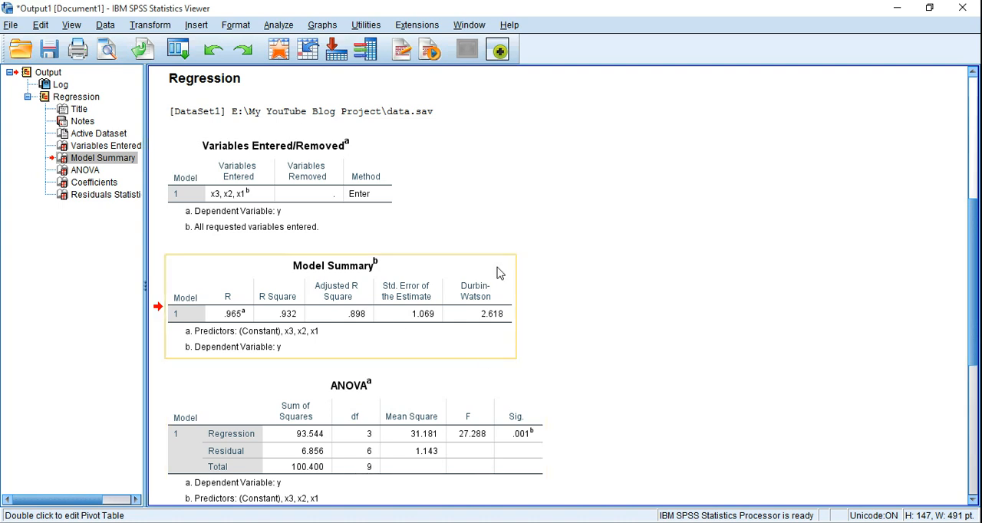
mouse_move(472, 273)
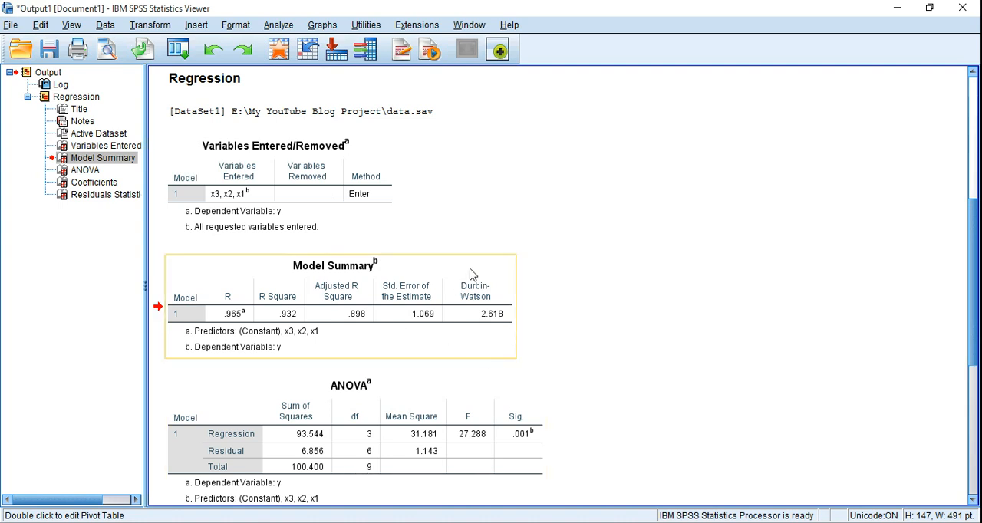
mouse_move(459, 330)
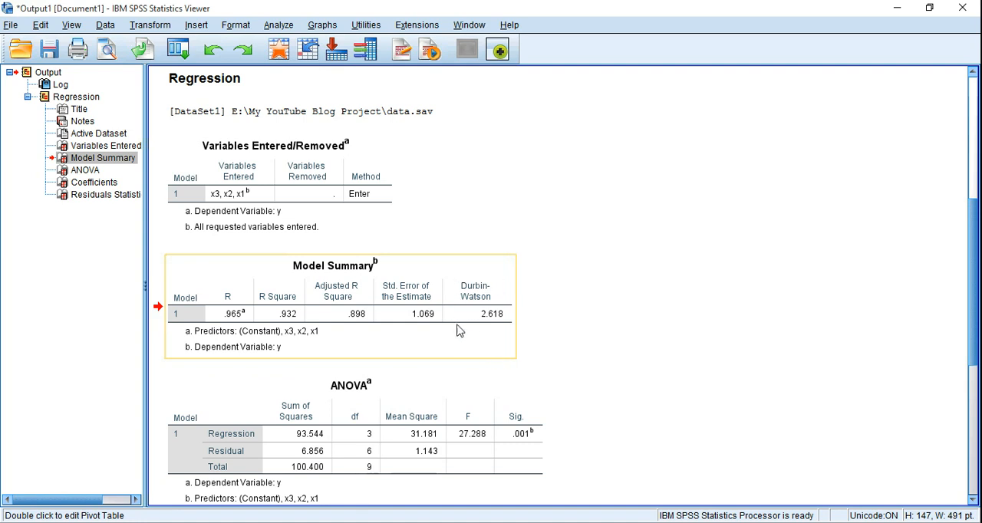
mouse_move(505, 340)
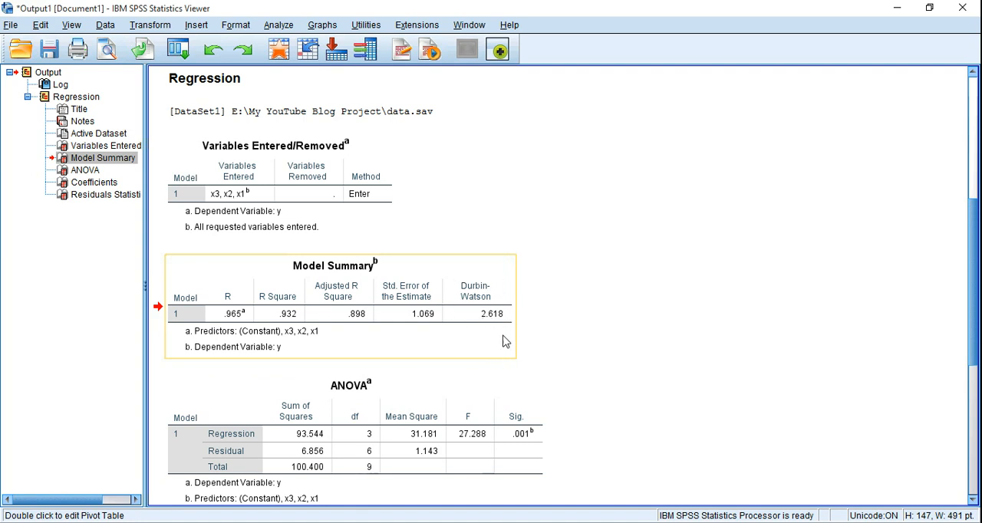
mouse_move(464, 282)
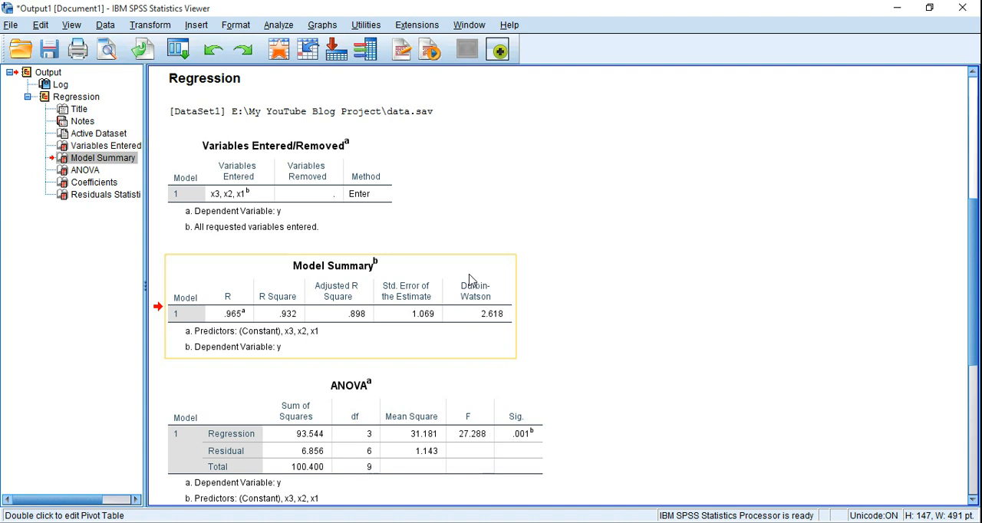
mouse_move(457, 319)
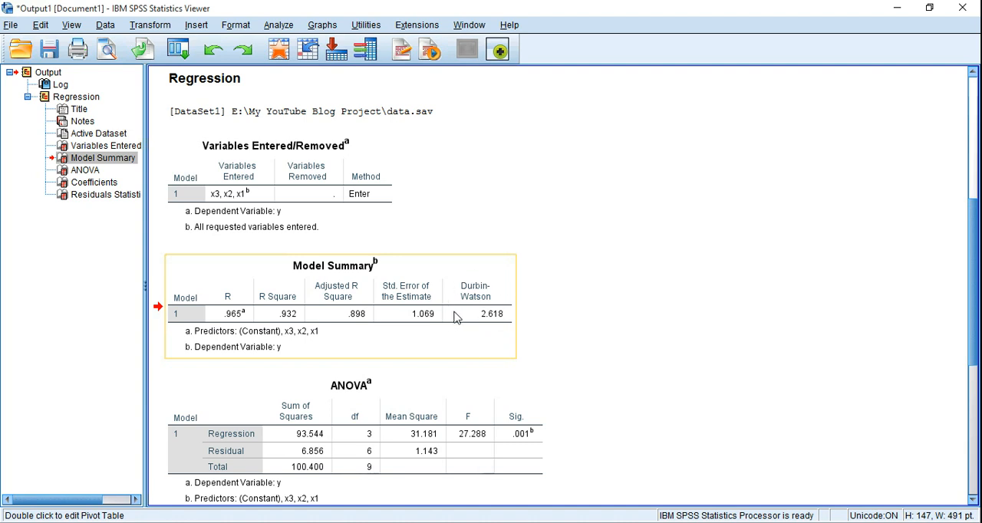
mouse_move(491, 344)
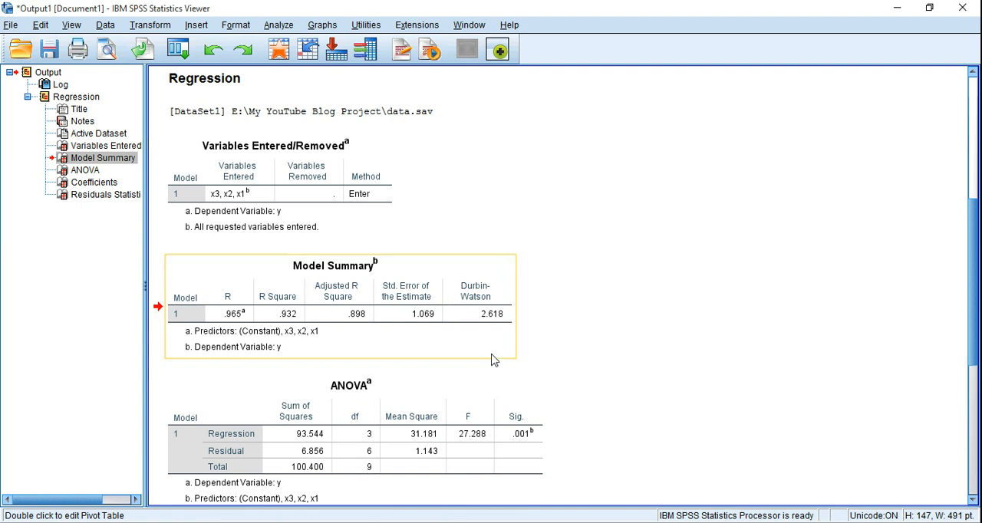
mouse_move(501, 259)
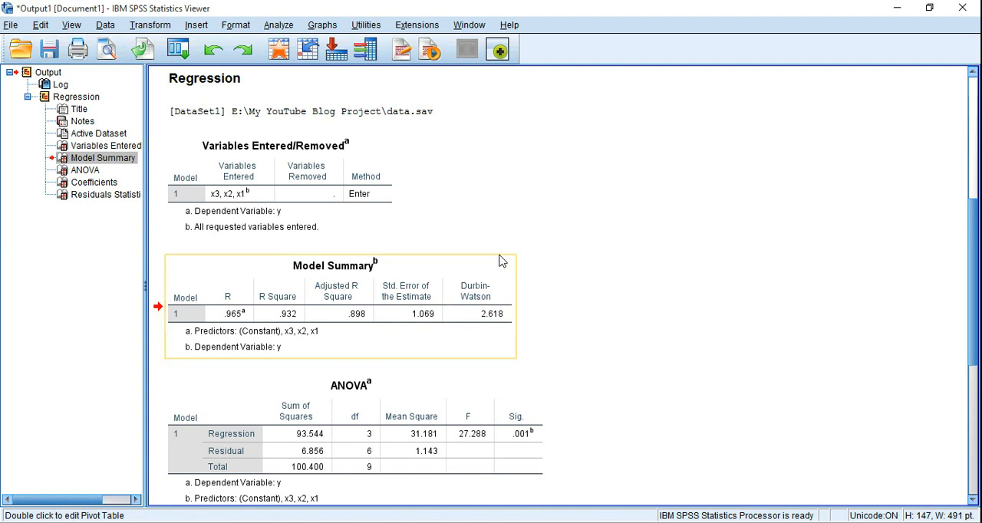
mouse_move(453, 314)
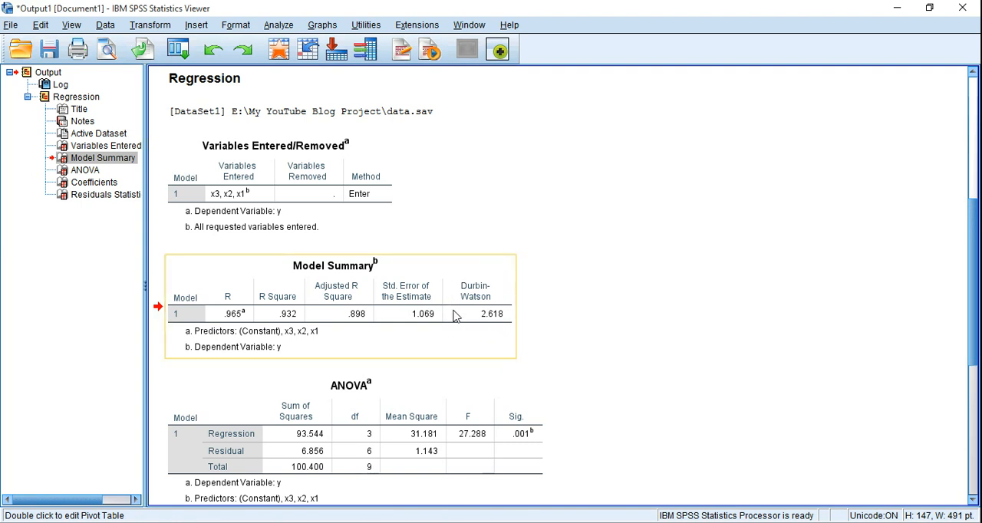
mouse_move(465, 328)
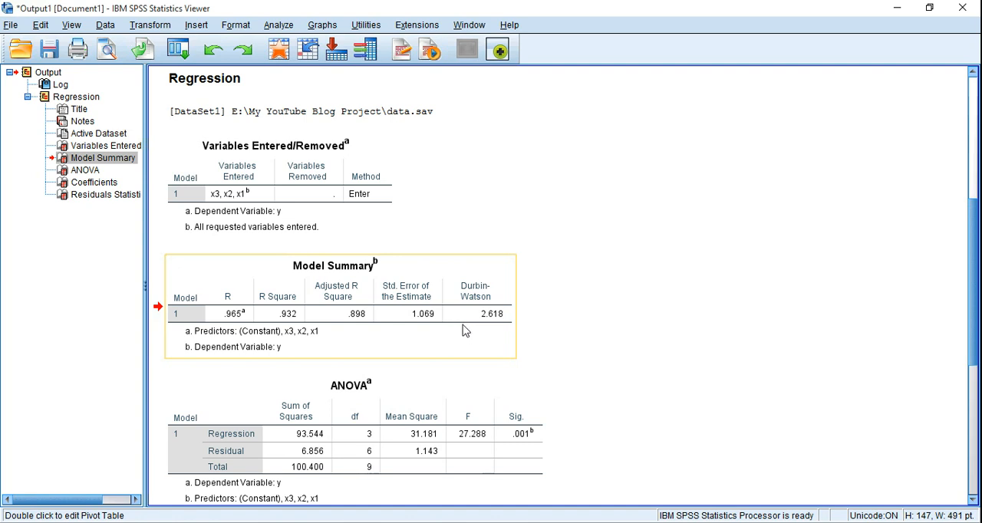
mouse_move(464, 331)
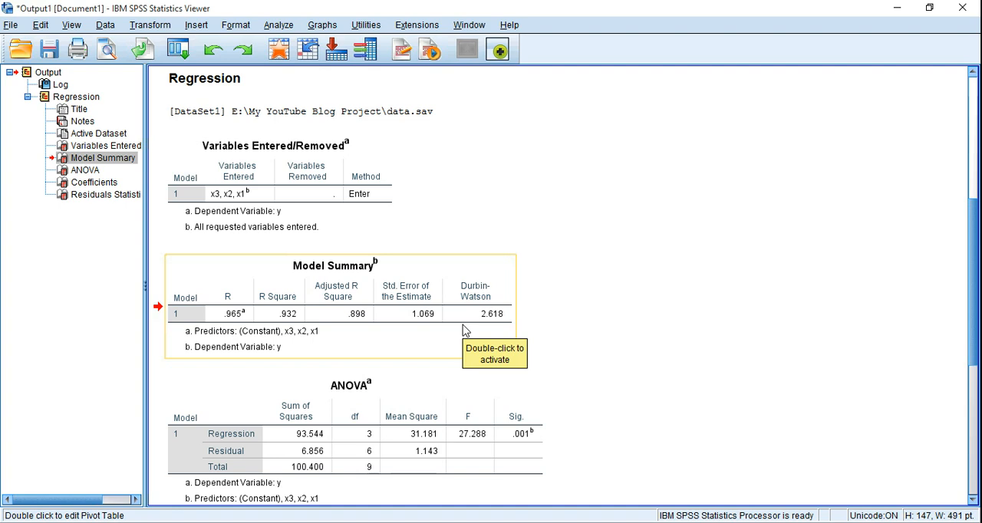
mouse_move(465, 330)
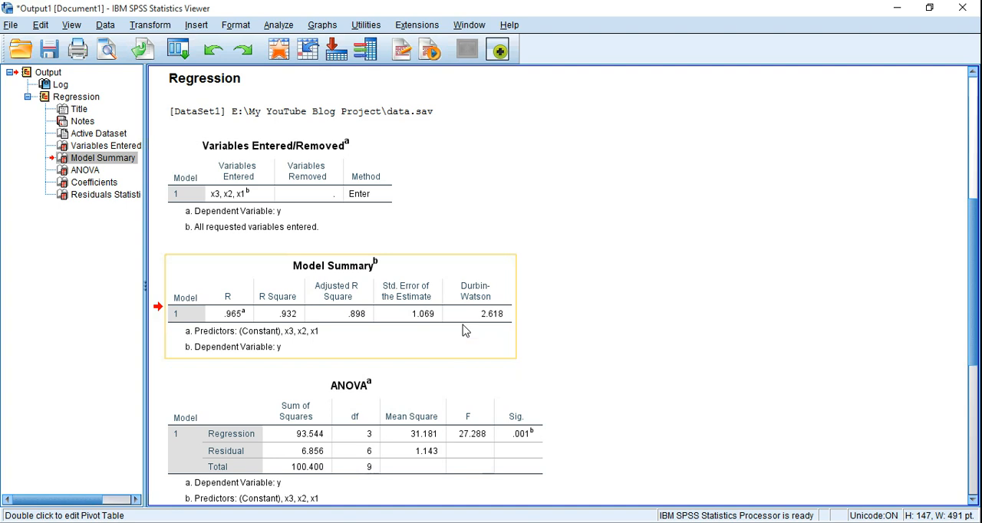